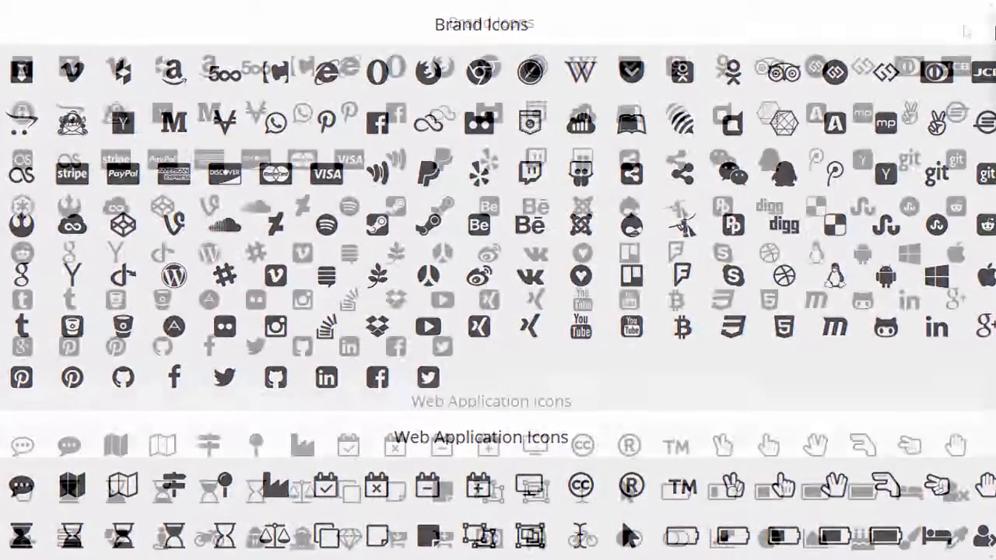
Step: Bring up the Font Awesome Symbol gallery from the Insert menu beside the passage
scroll(down, 3)
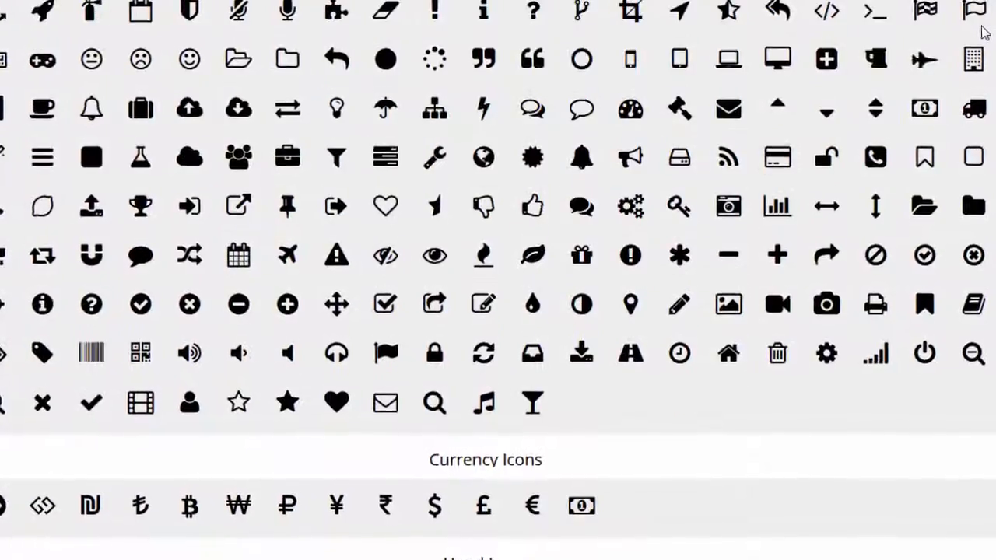
scroll(down, 3)
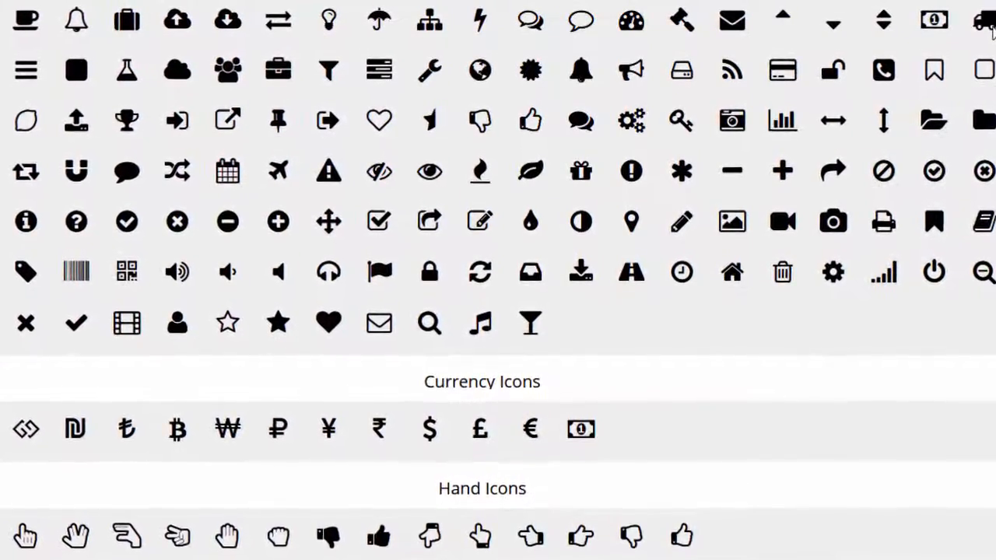
scroll(down, 3)
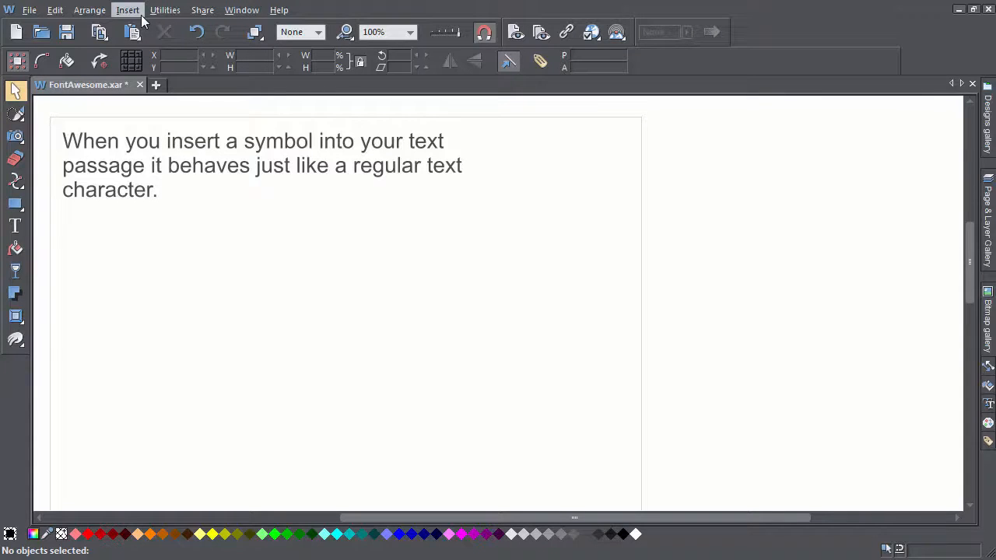
click(128, 9)
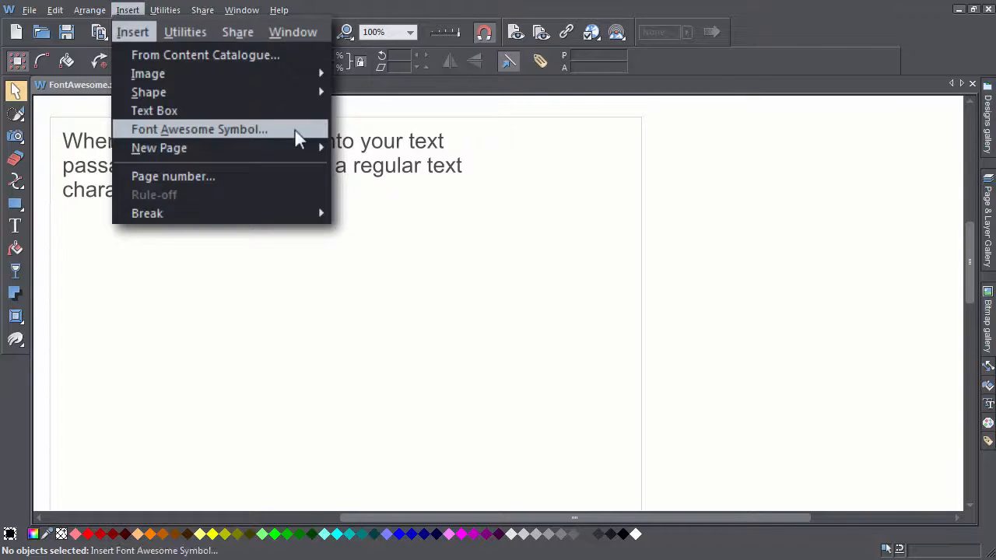
click(199, 129)
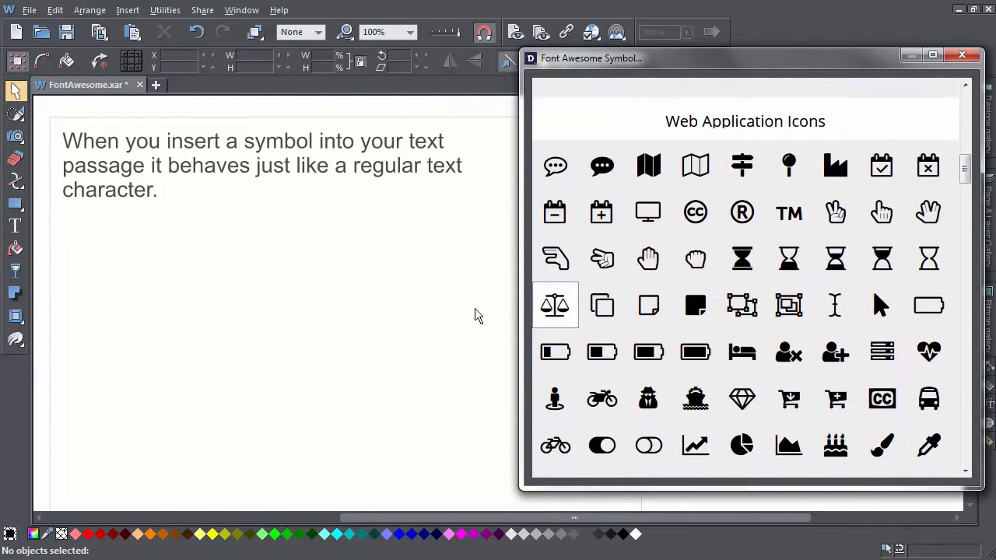
Step: Place the text cursor right after the word 'passage' ready for inline symbols
click(16, 228)
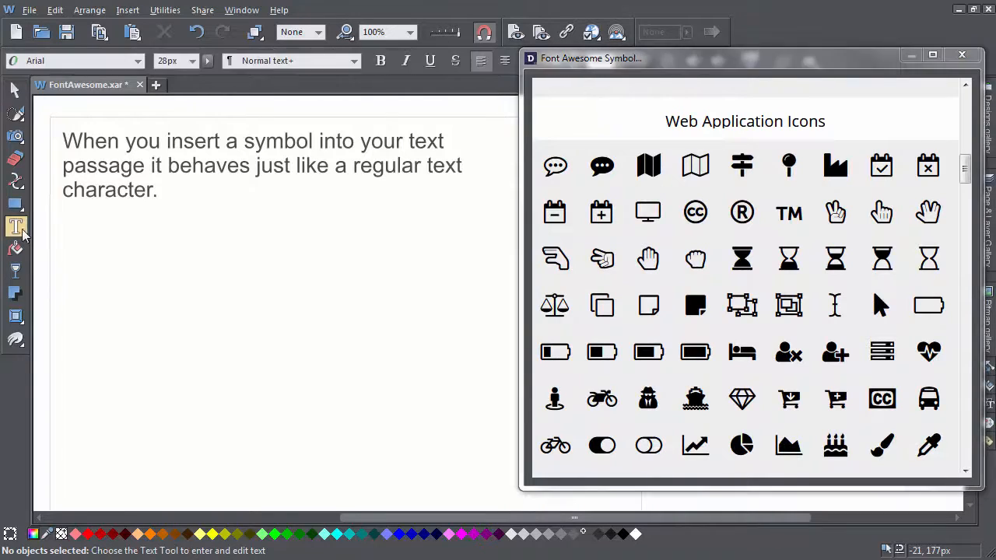
click(153, 165)
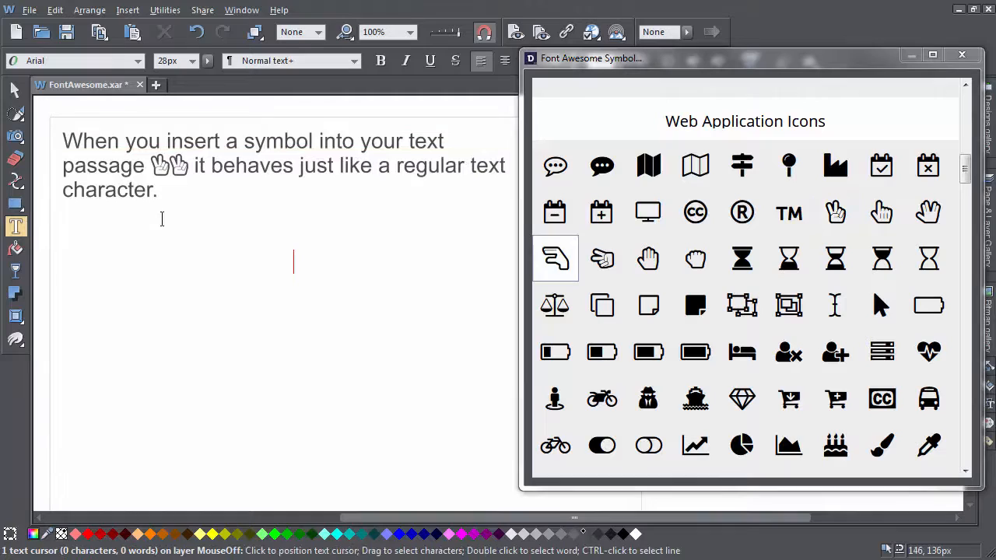
mouse_move(158, 210)
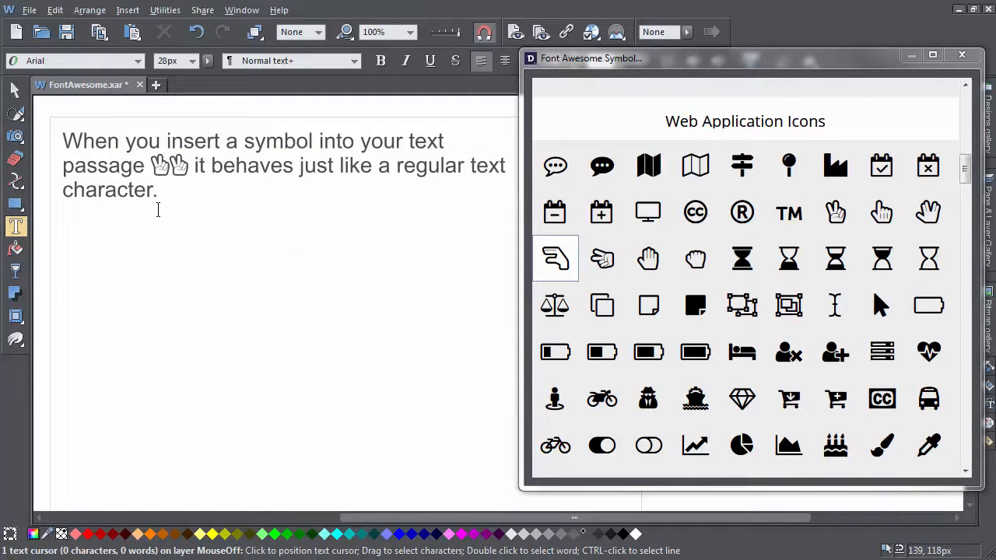
mouse_move(61, 225)
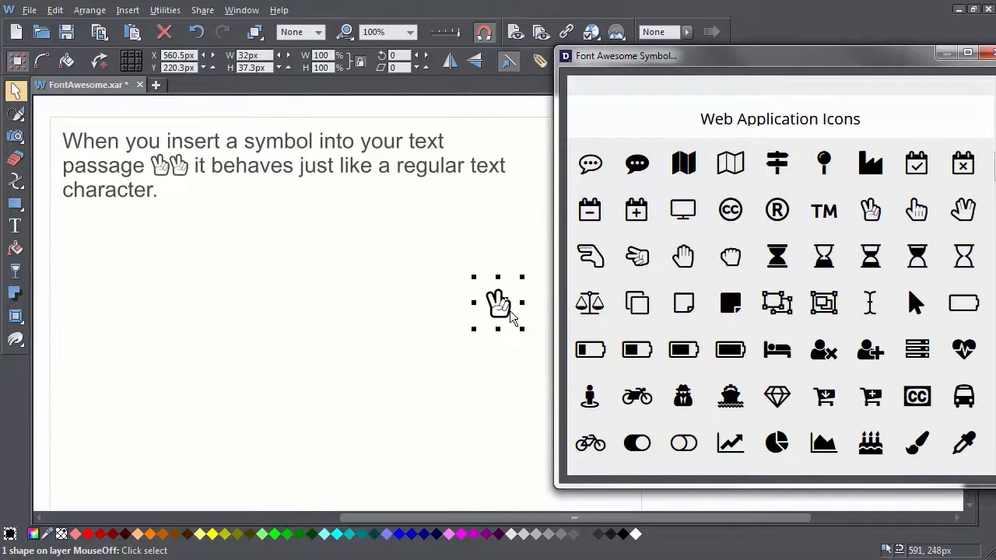
Step: Enlarge the peace-hand graphic with its corner handles and fill it olive
drag(498, 302, 172, 292)
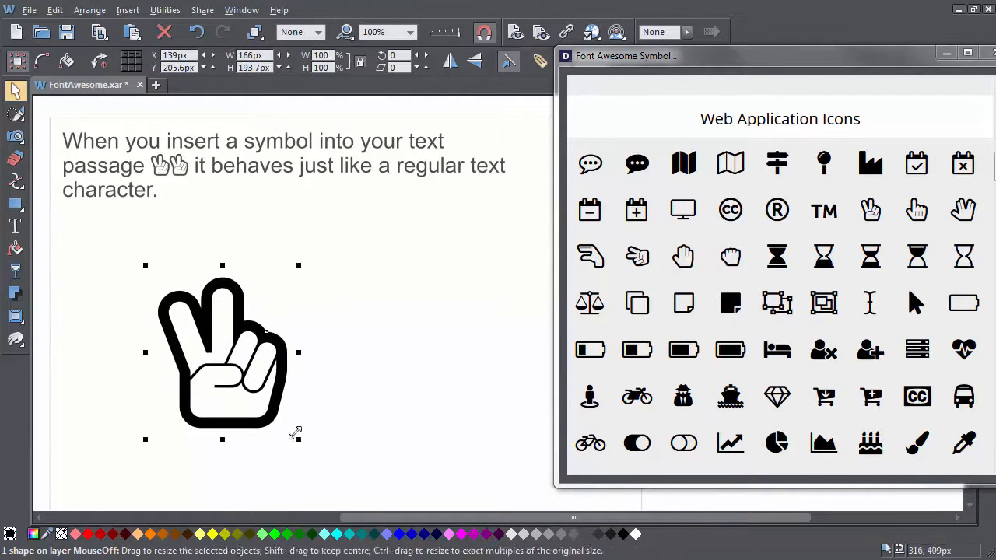
drag(299, 434, 277, 393)
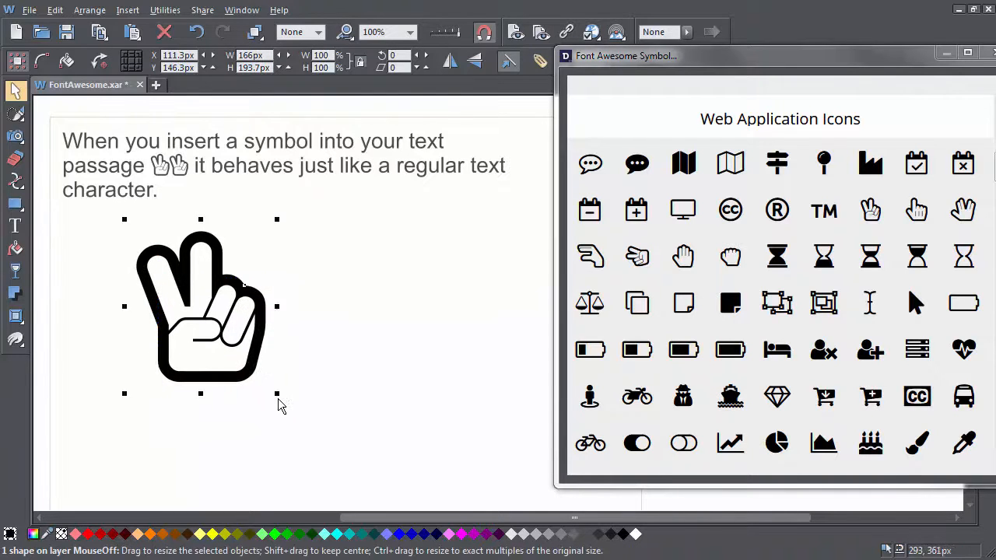
drag(277, 392, 371, 454)
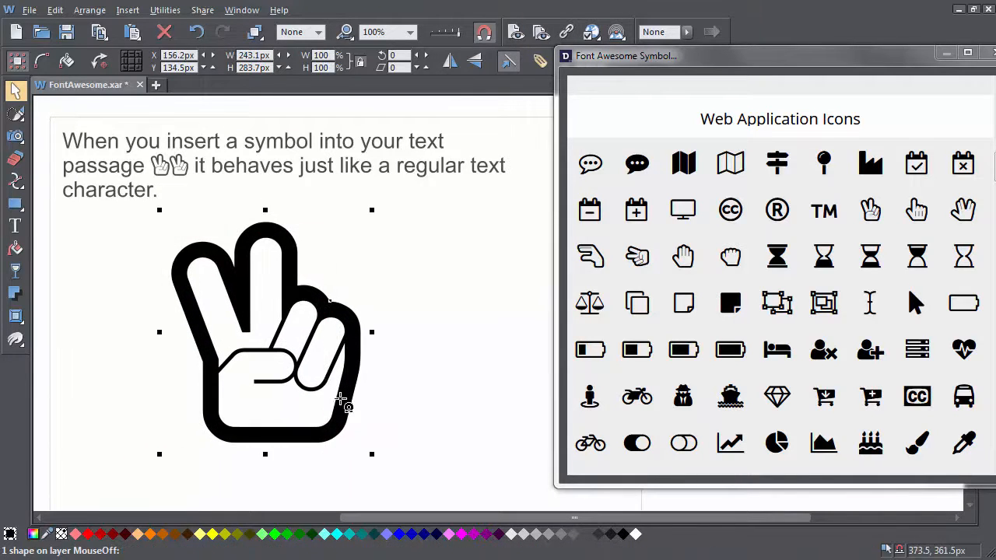
click(234, 533)
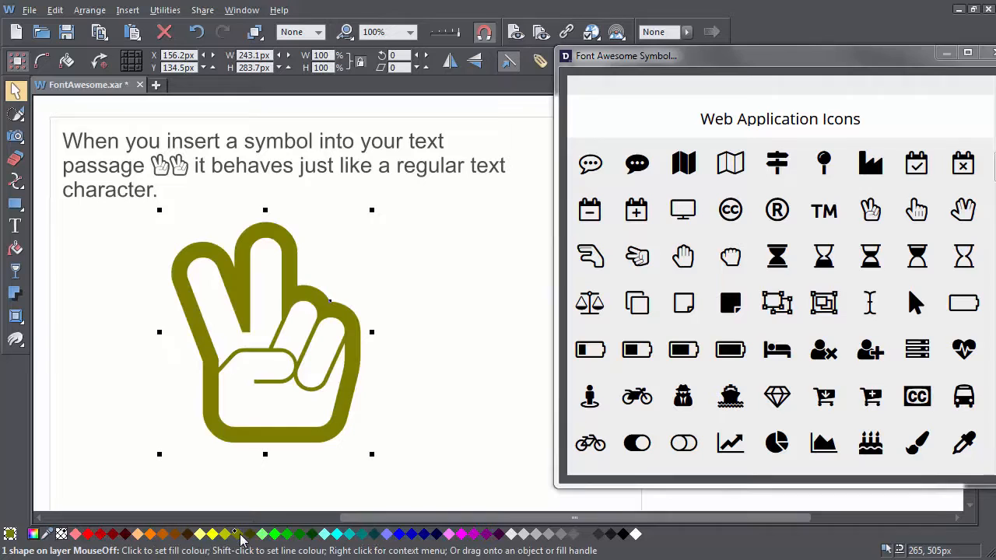